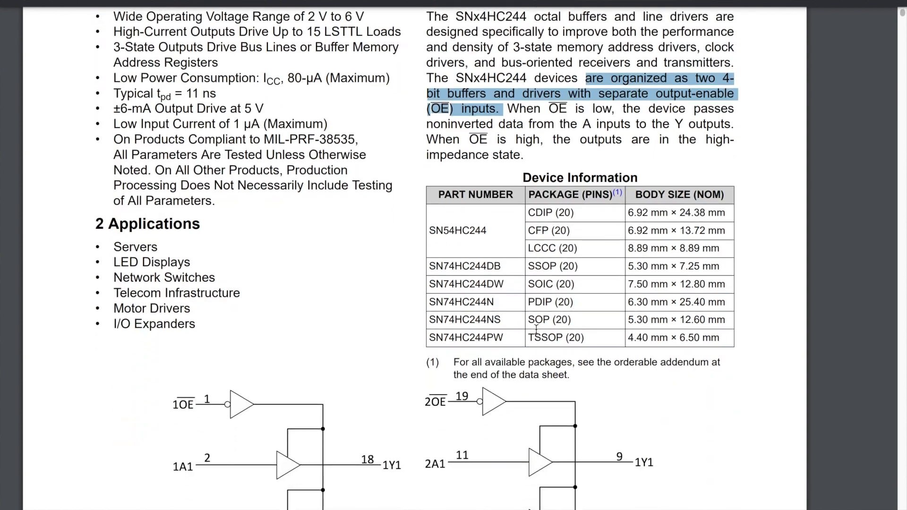
Scroll down to the Logic Diagram (Positive Logic) figure showing both 4-bit buffer groups.
{"action": "scroll", "scroll_direction": "down", "scroll_amount": 3}
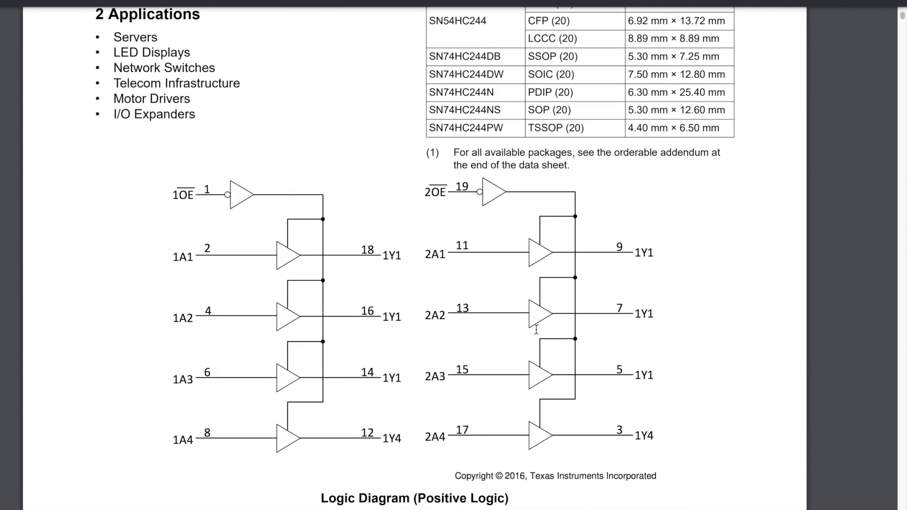
{"action": "mouse_move", "coordinate": [384, 299]}
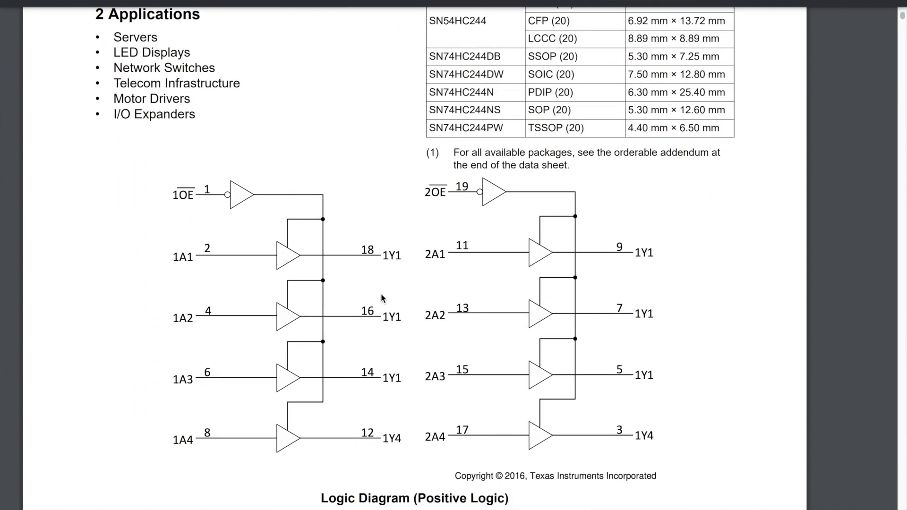
{"action": "mouse_move", "coordinate": [257, 328]}
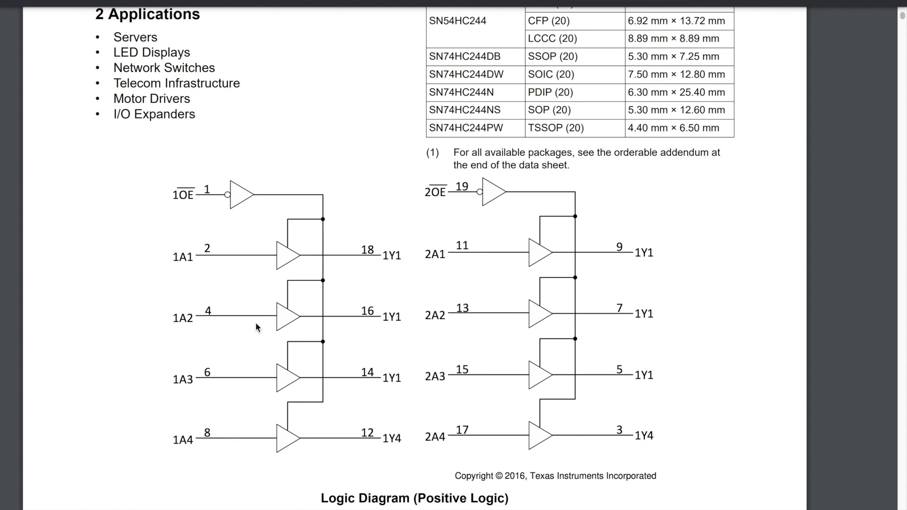
{"action": "mouse_move", "coordinate": [209, 187]}
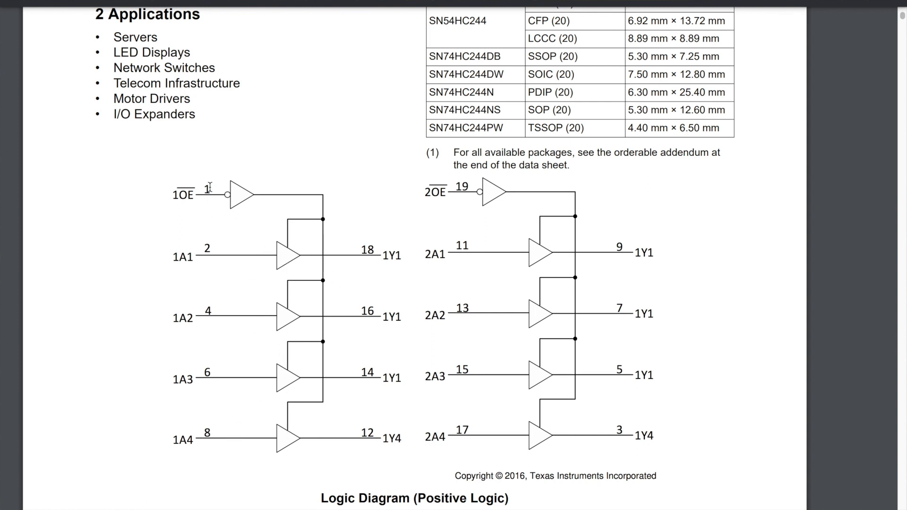
{"action": "mouse_move", "coordinate": [284, 201]}
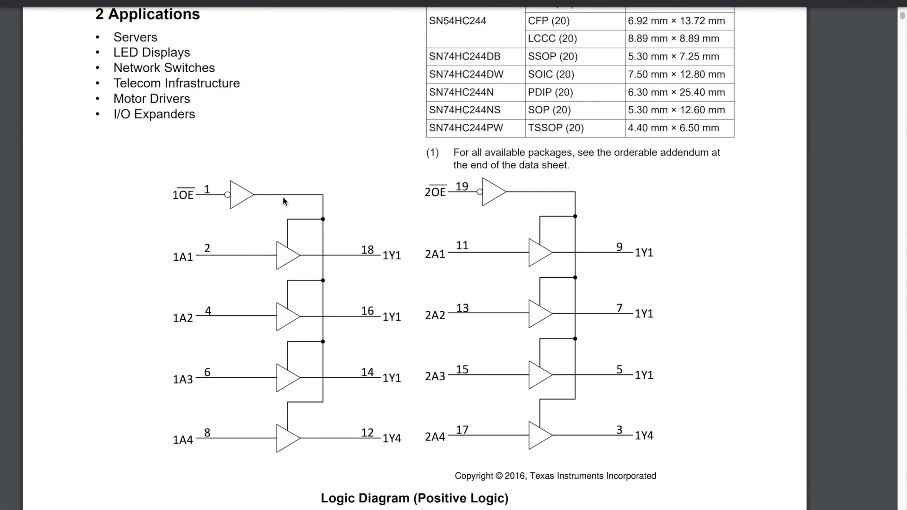
{"action": "mouse_move", "coordinate": [527, 291]}
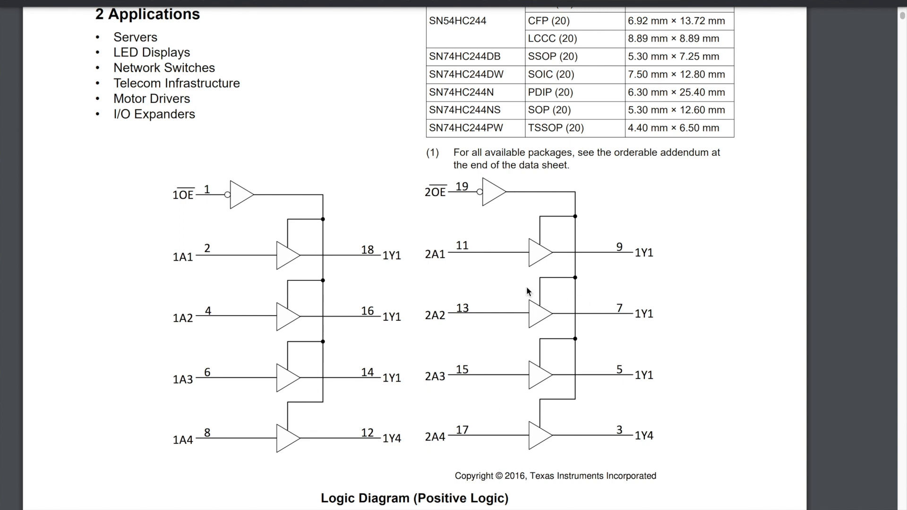
{"action": "mouse_move", "coordinate": [479, 186]}
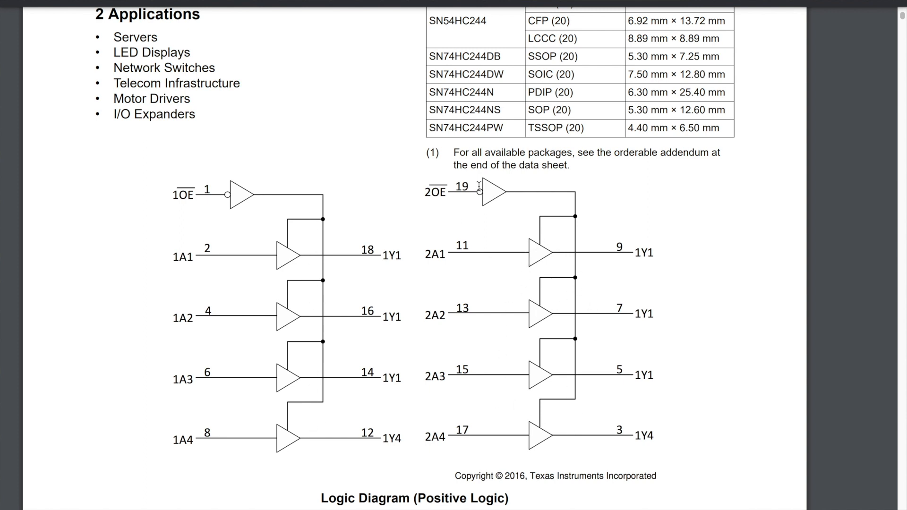
{"action": "mouse_move", "coordinate": [566, 232]}
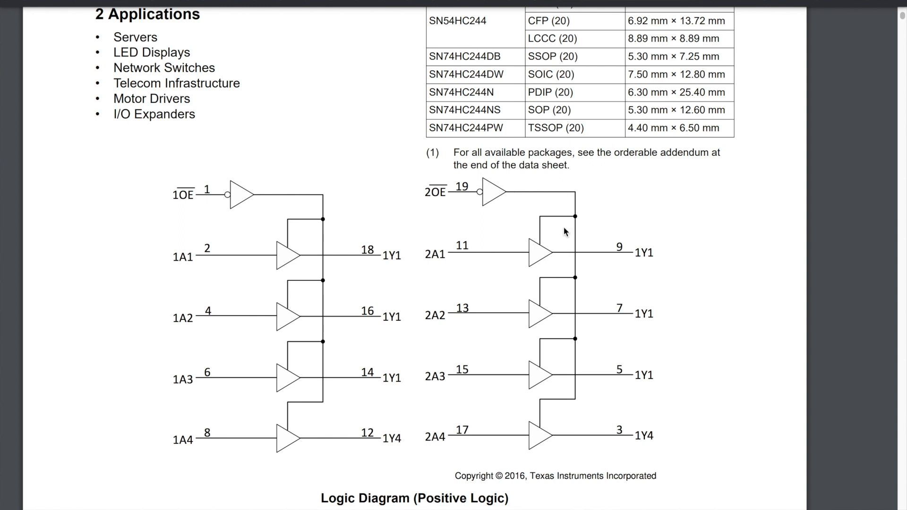
{"action": "mouse_move", "coordinate": [580, 384]}
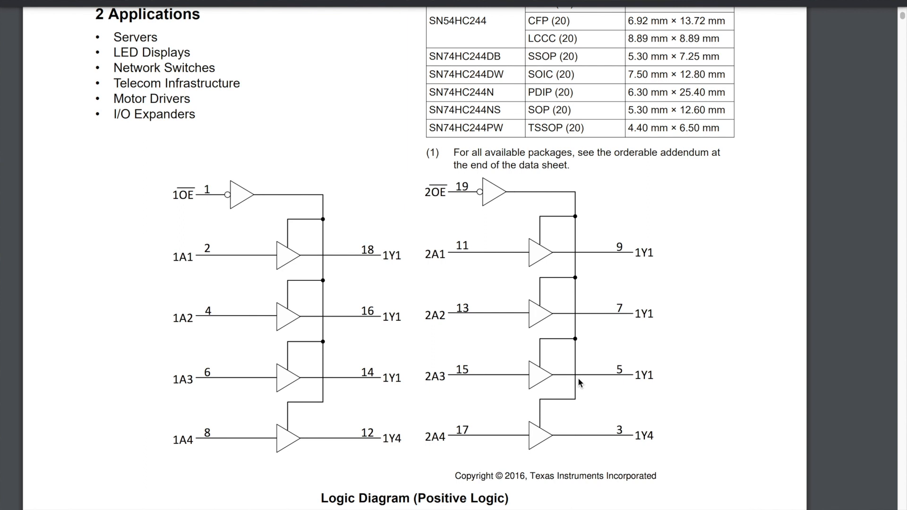
{"action": "mouse_move", "coordinate": [472, 385]}
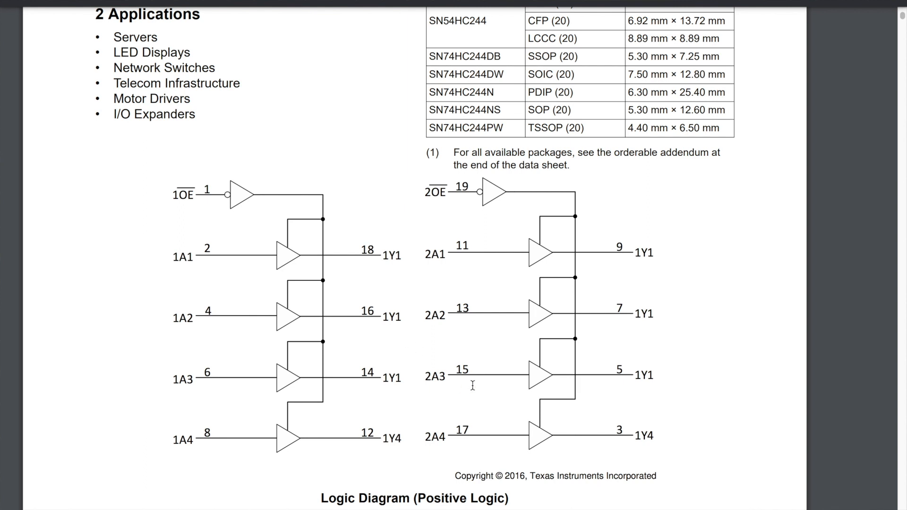
{"action": "scroll", "scroll_direction": "up", "scroll_amount": 3}
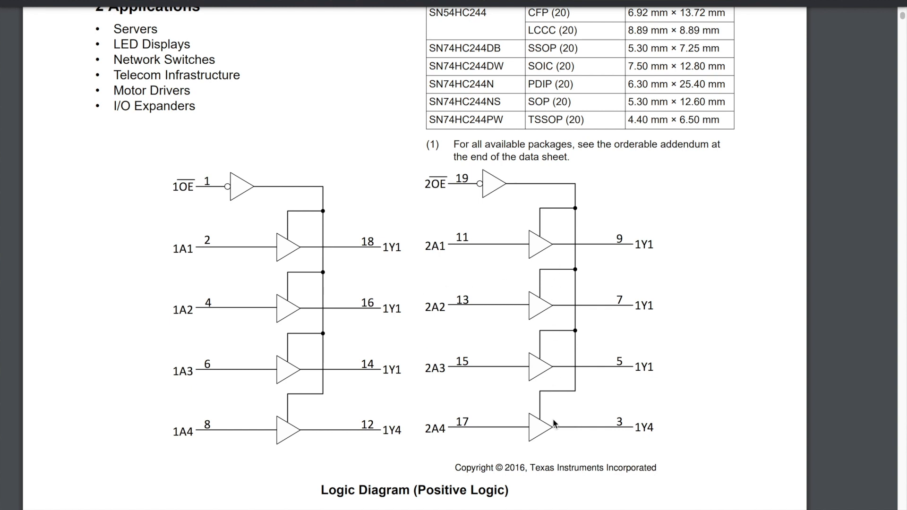
{"action": "mouse_move", "coordinate": [555, 259]}
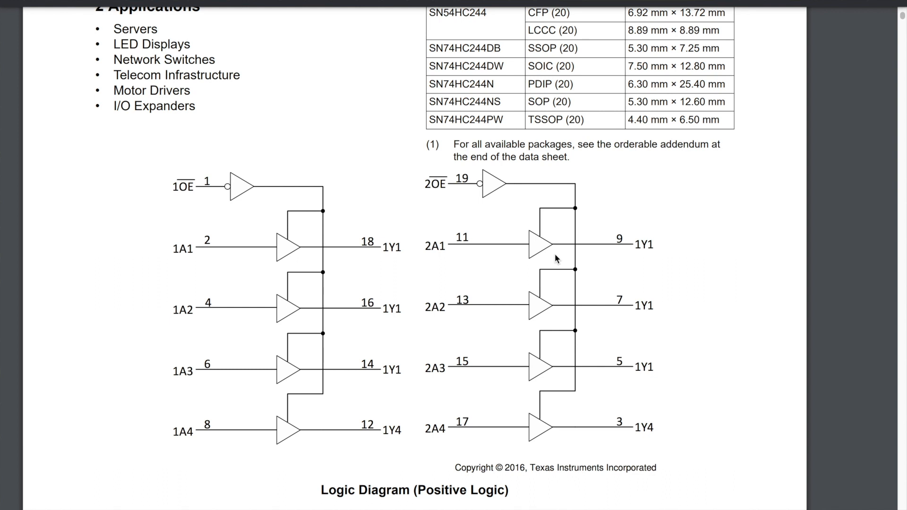
{"action": "mouse_move", "coordinate": [343, 201]}
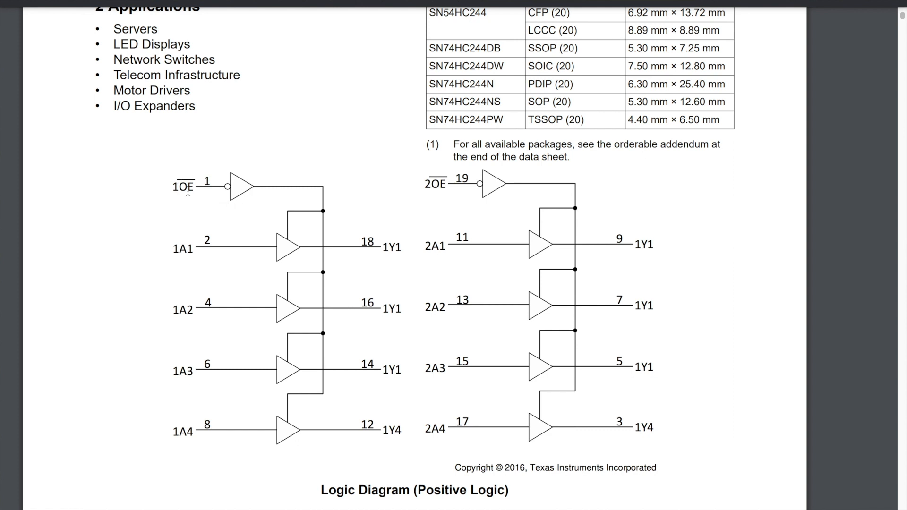
{"action": "mouse_move", "coordinate": [426, 169]}
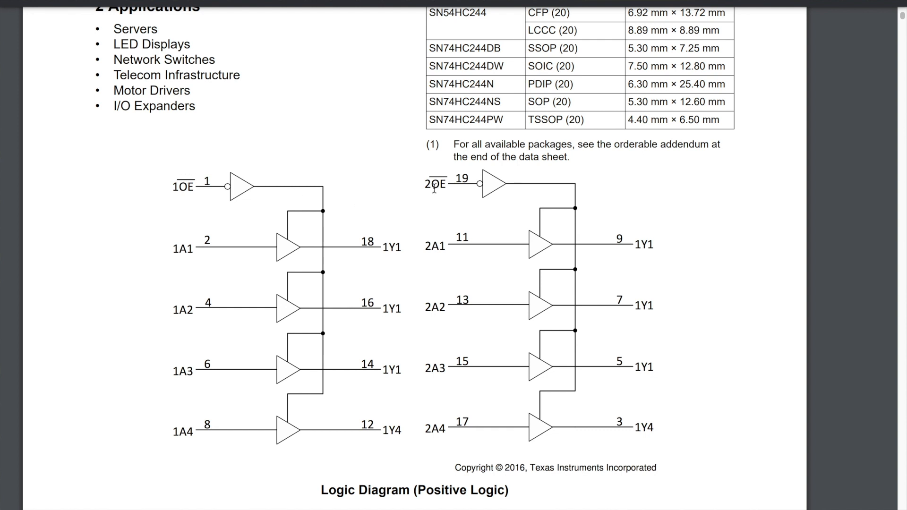
{"action": "mouse_move", "coordinate": [245, 188]}
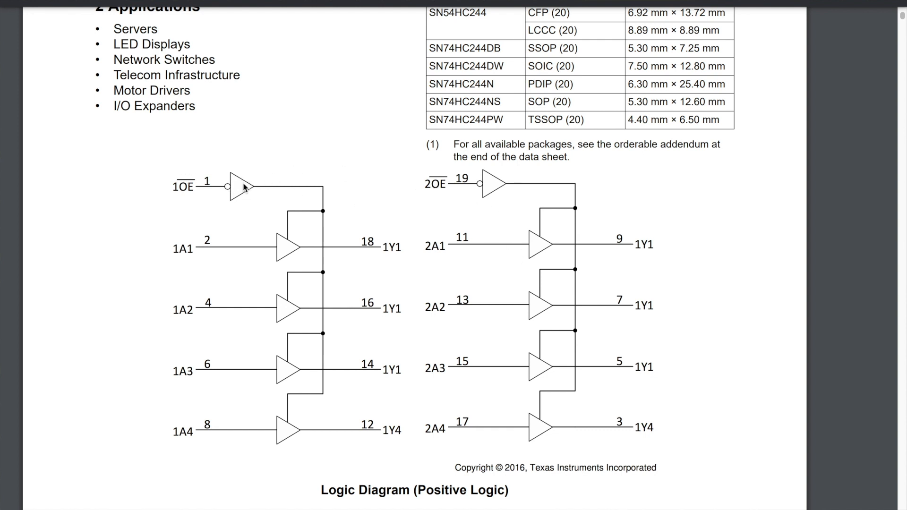
{"action": "mouse_move", "coordinate": [172, 181]}
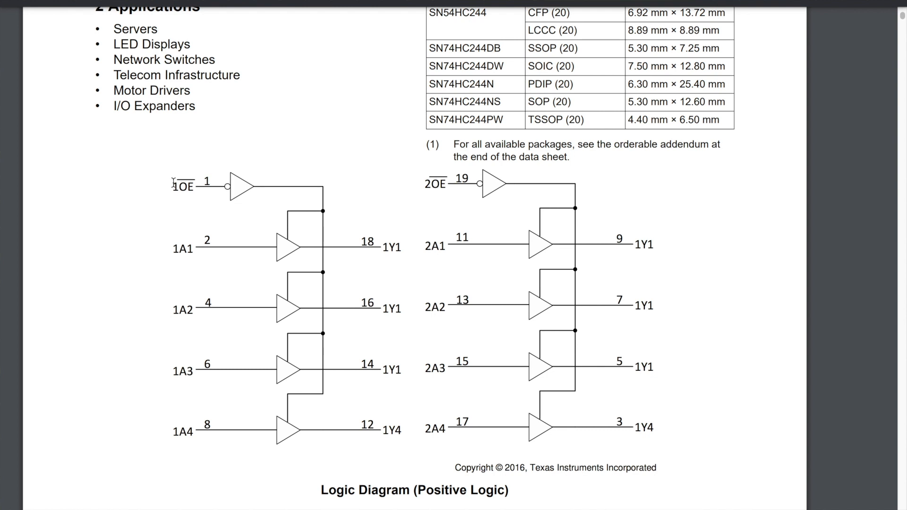
{"action": "mouse_move", "coordinate": [214, 284]}
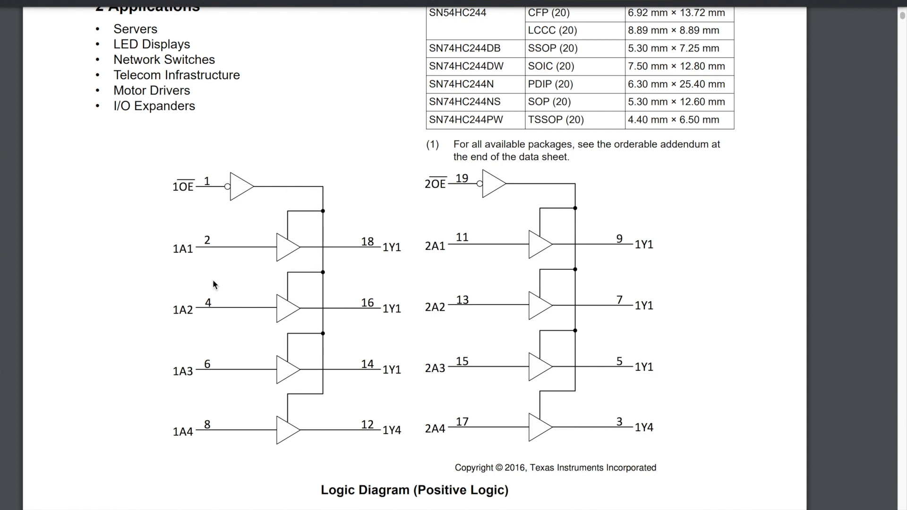
{"action": "mouse_move", "coordinate": [376, 256]}
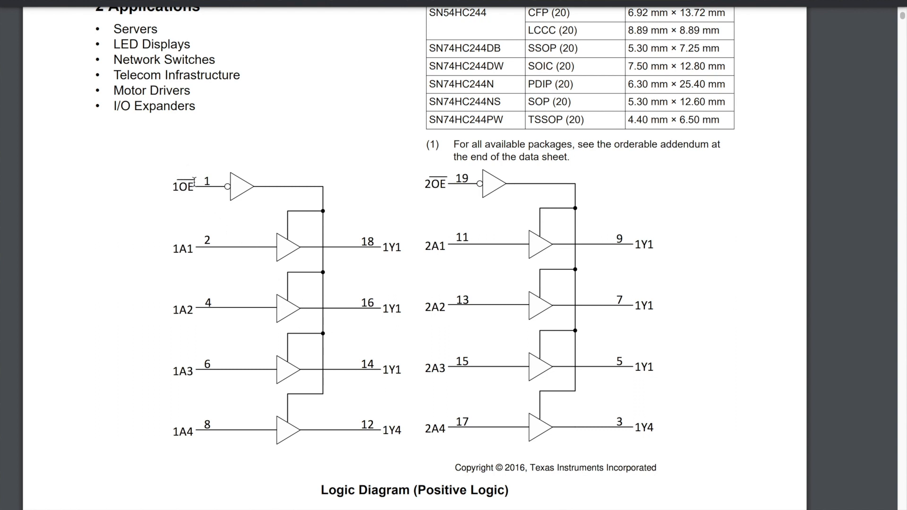
{"action": "mouse_move", "coordinate": [338, 387]}
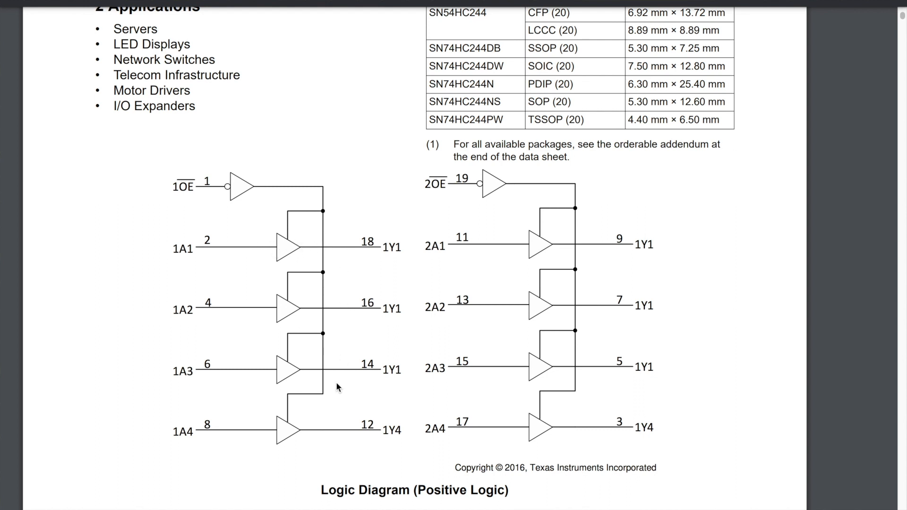
{"action": "mouse_move", "coordinate": [318, 254]}
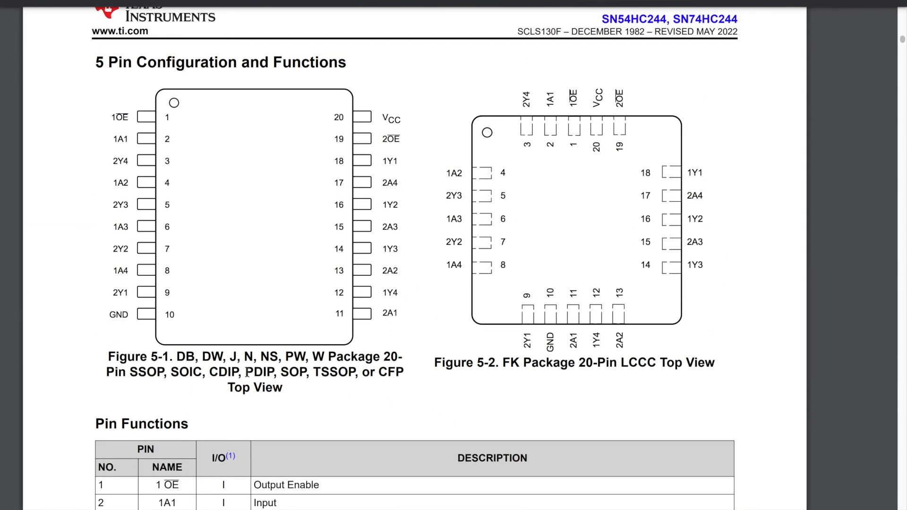
Double-click 'PDIP' in the Figure 5-1 caption of the 20-pin package views.
{"action": "double_click", "coordinate": [260, 372]}
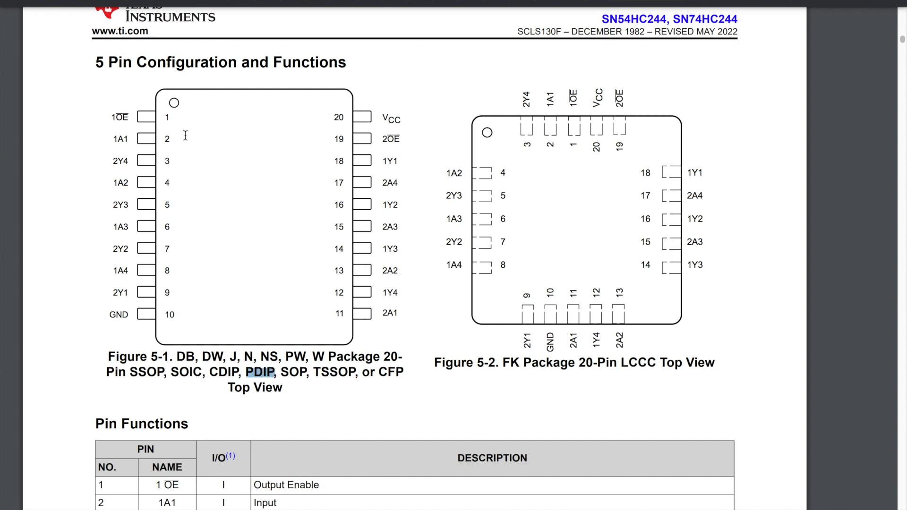
{"action": "mouse_move", "coordinate": [203, 190]}
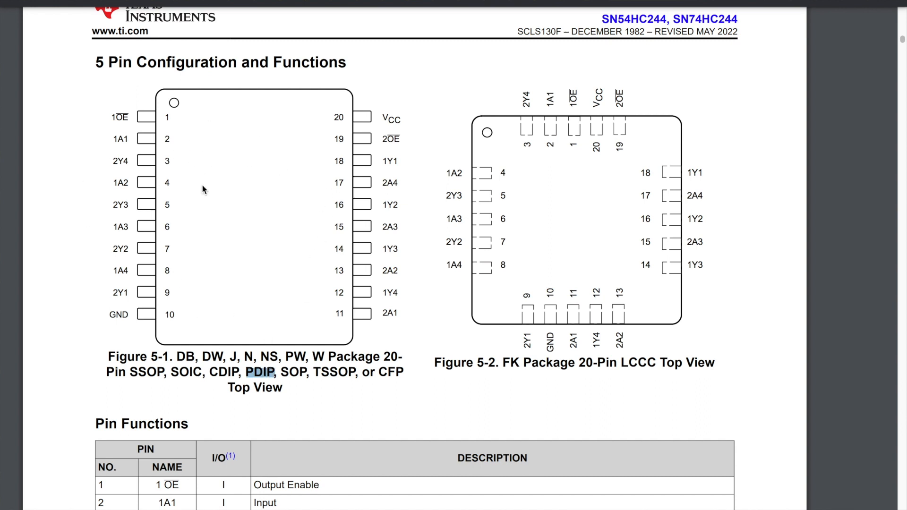